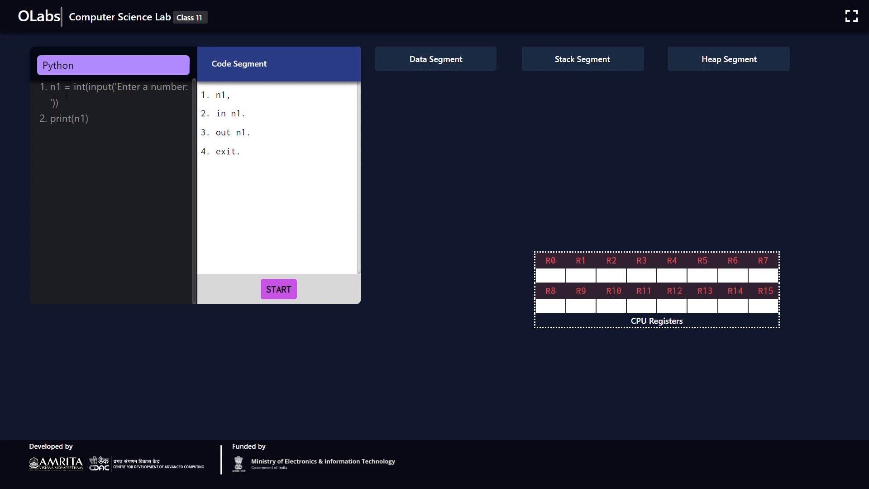
{"action": "mouse_move", "coordinate": [74, 111]}
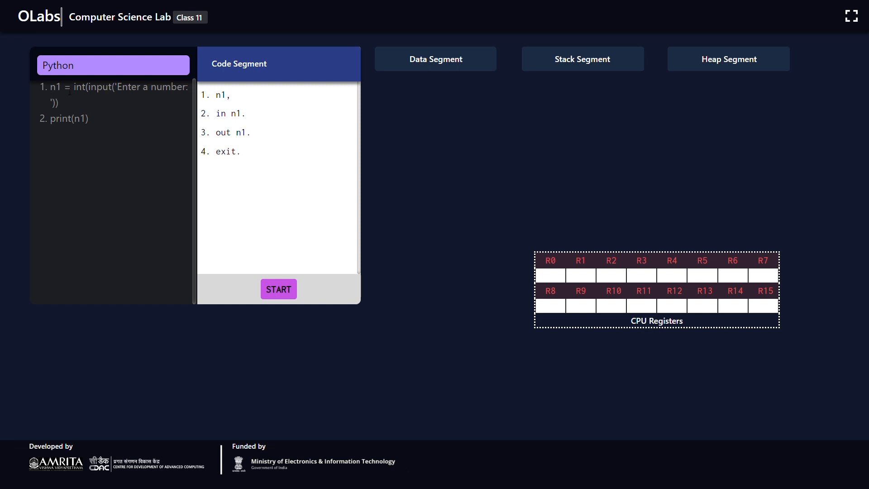
{"action": "mouse_move", "coordinate": [65, 99]}
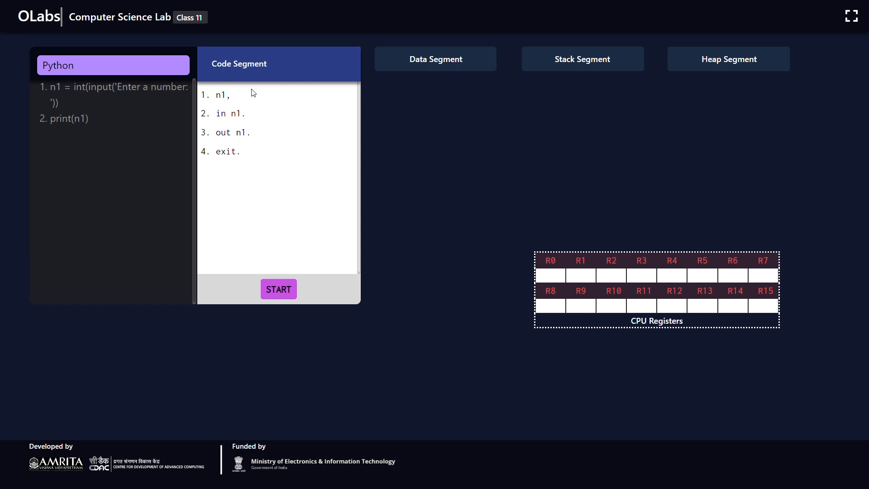
{"action": "mouse_move", "coordinate": [244, 89]}
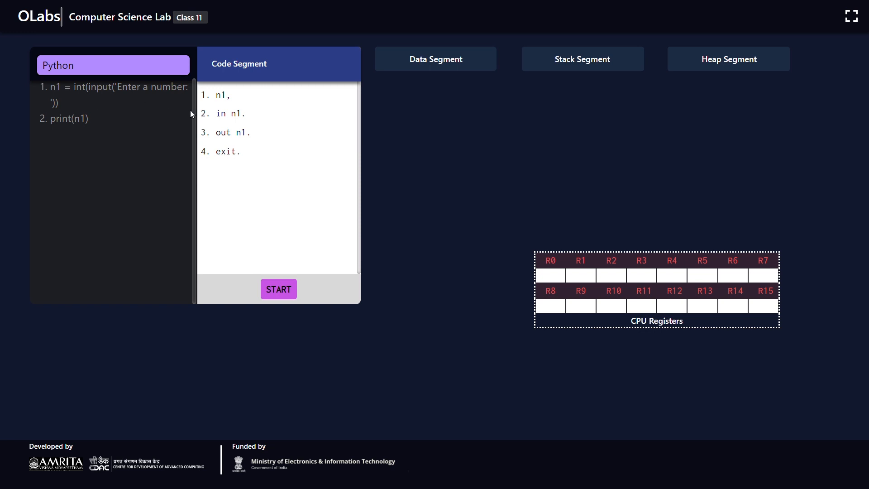
{"action": "mouse_move", "coordinate": [85, 114]}
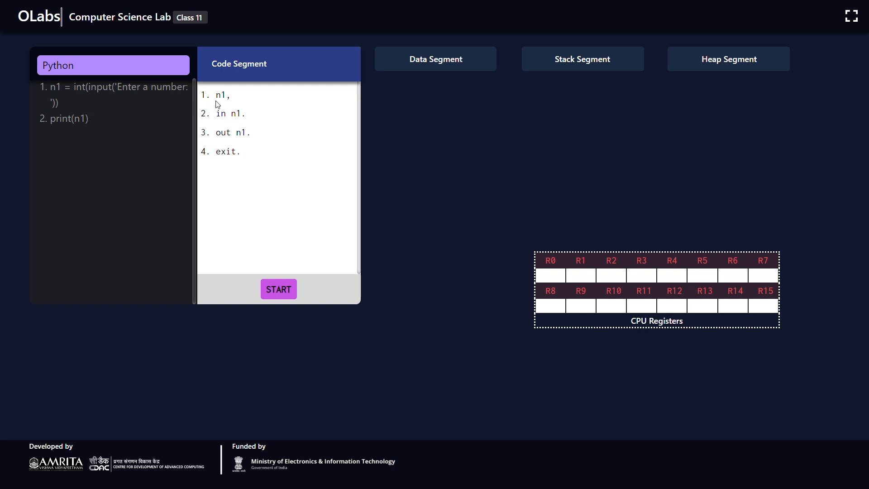
{"action": "mouse_move", "coordinate": [218, 105]}
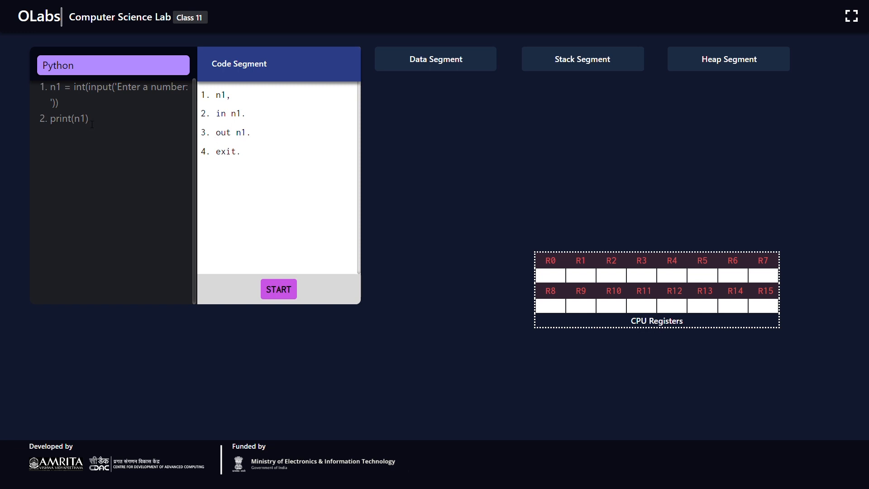
{"action": "mouse_move", "coordinate": [230, 126]}
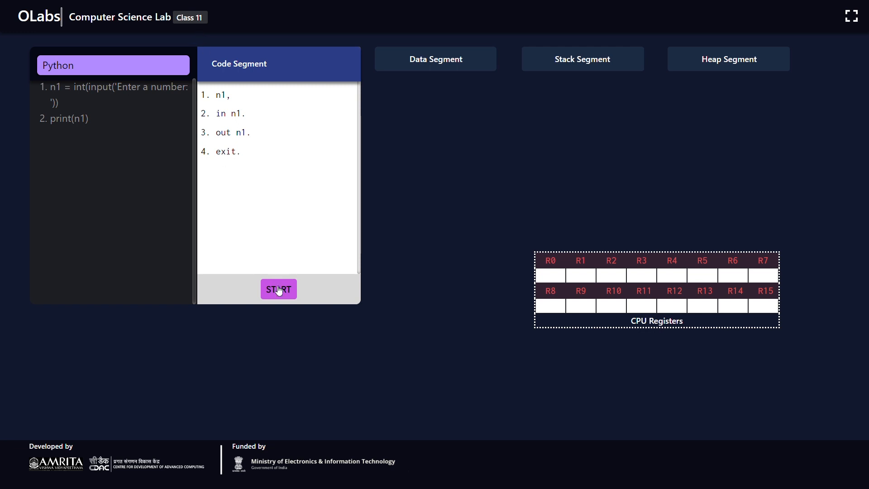
Step: Start the simulation so the first instruction allocates n1 in the Data Segment
{"action": "left_click", "coordinate": [279, 288]}
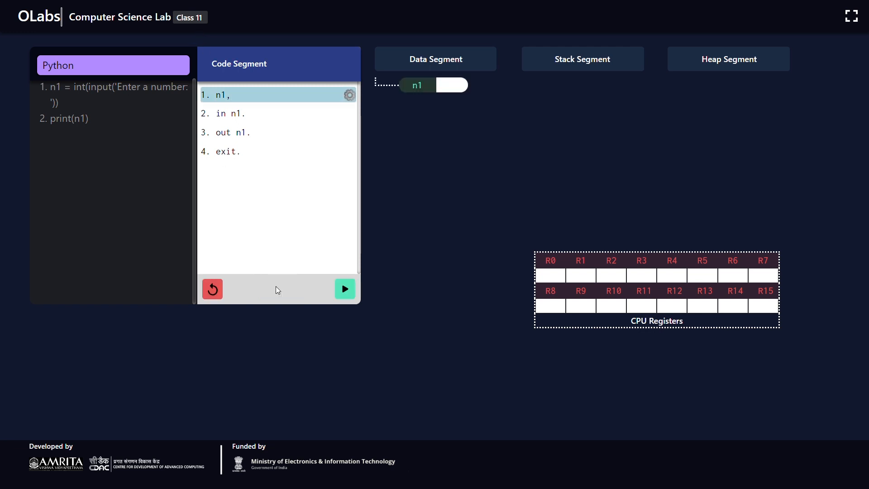
{"action": "mouse_move", "coordinate": [284, 87]}
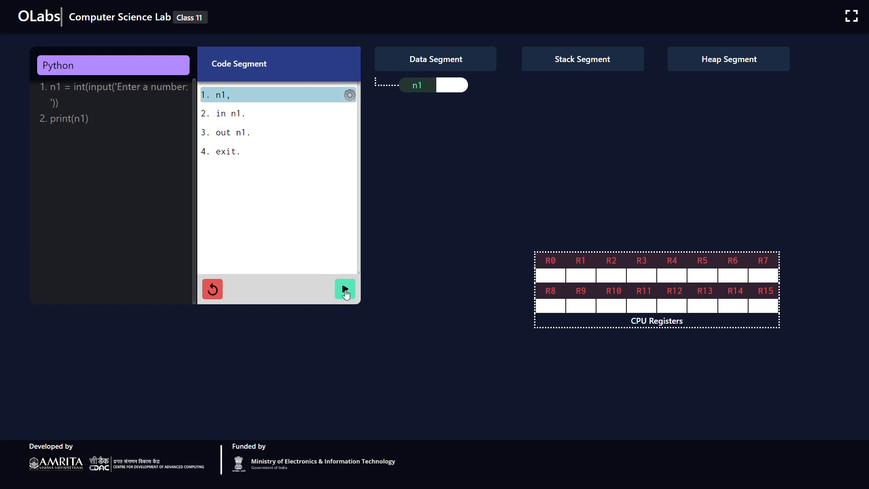
Step: Execute line 2 'in n1.' to bring up the value entry prompt
{"action": "left_click", "coordinate": [344, 289]}
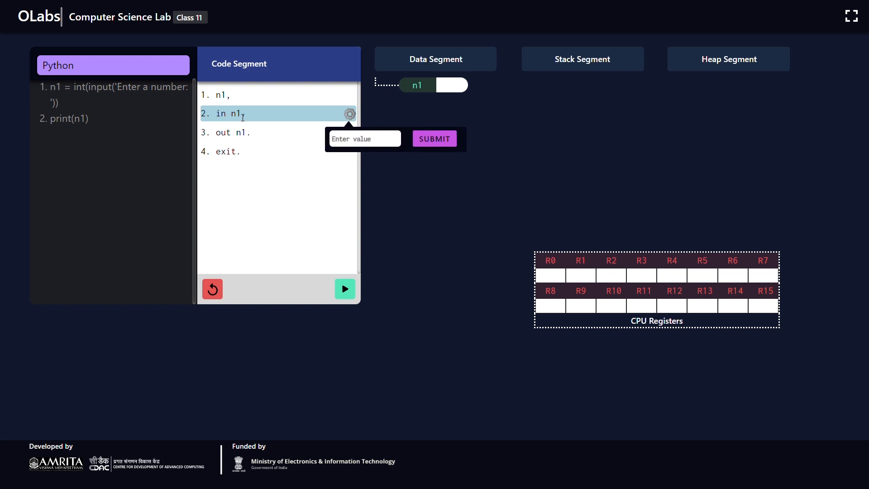
Step: Submit 5 as n1's value, then run the output line printing 5
{"action": "left_click", "coordinate": [364, 138]}
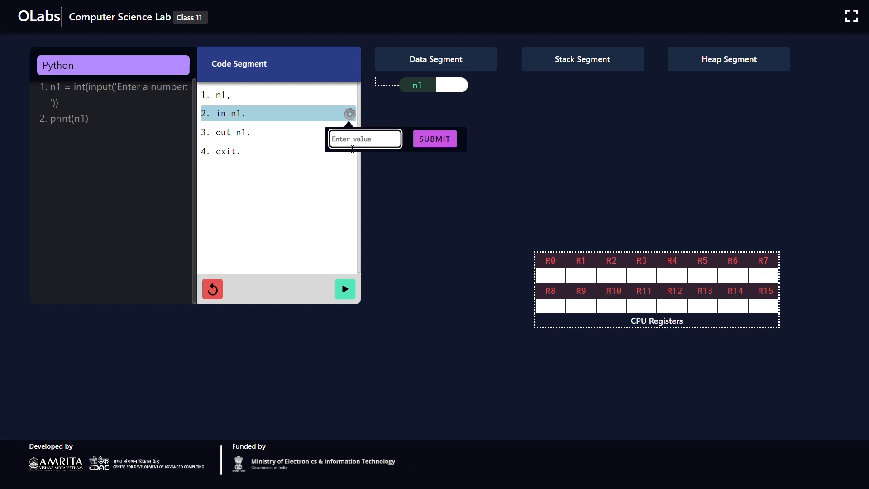
{"action": "left_click", "coordinate": [434, 139]}
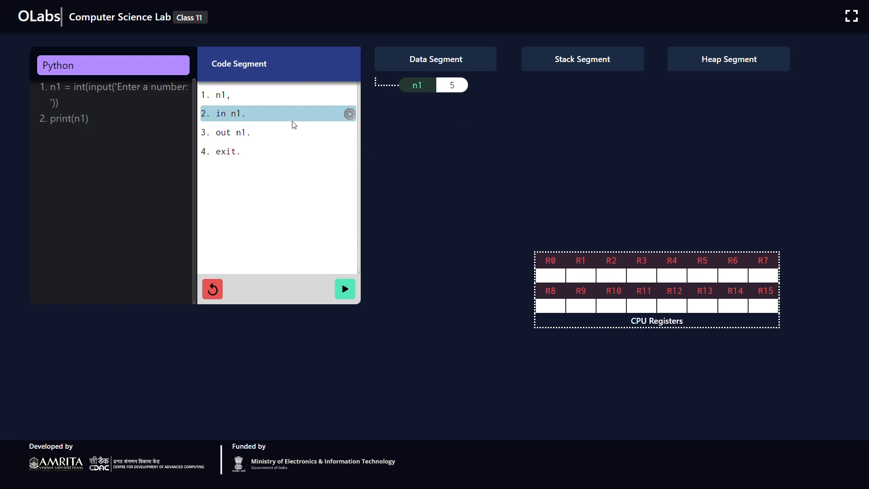
{"action": "mouse_move", "coordinate": [285, 123]}
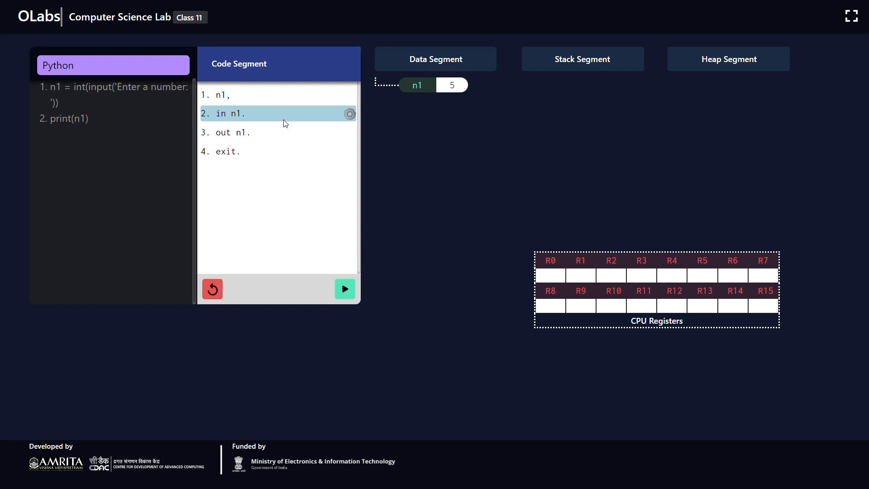
{"action": "mouse_move", "coordinate": [436, 92]}
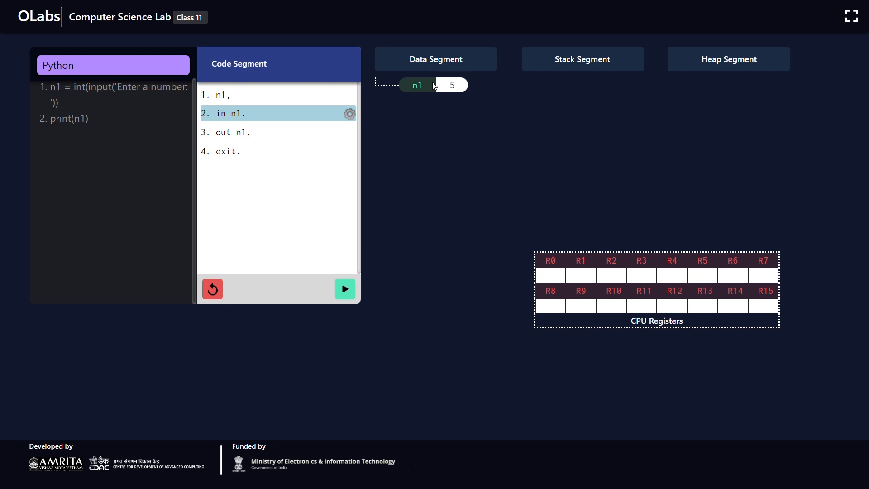
{"action": "left_click", "coordinate": [344, 289]}
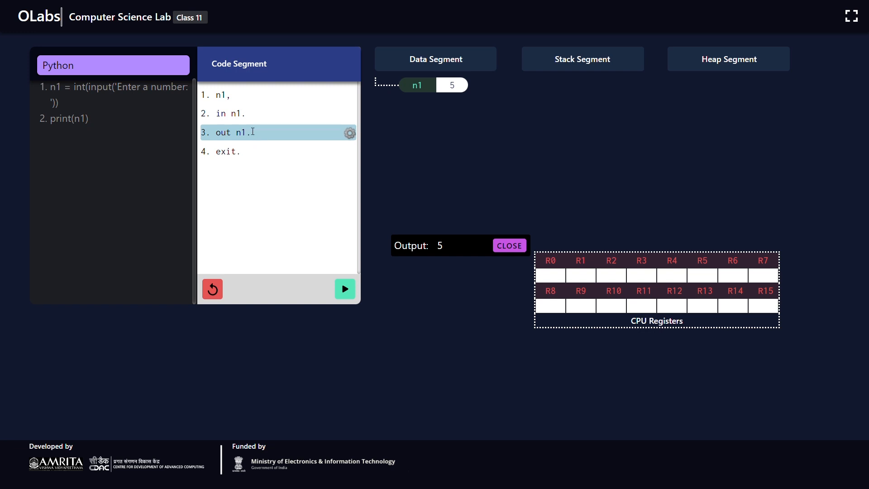
{"action": "mouse_move", "coordinate": [326, 163]}
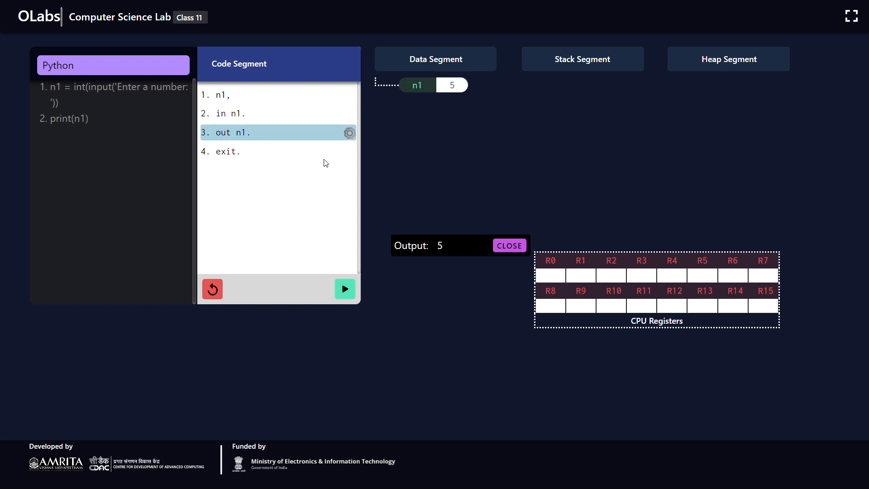
{"action": "mouse_move", "coordinate": [453, 246]}
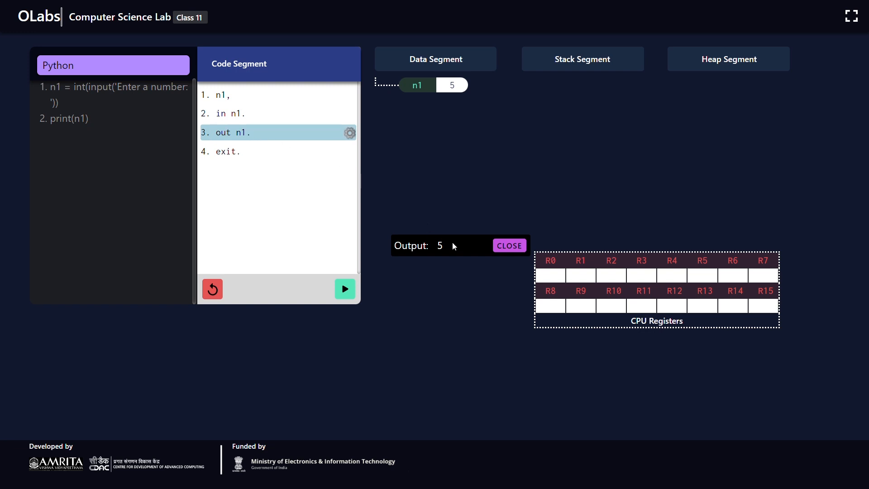